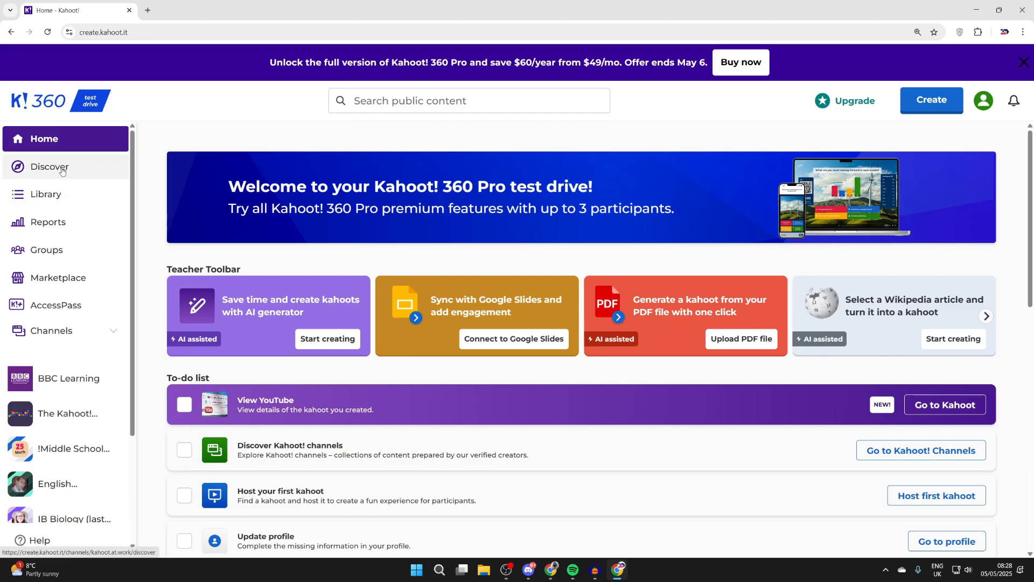
Go to the Discover page and scroll through the public kahoots
left_click(49, 167)
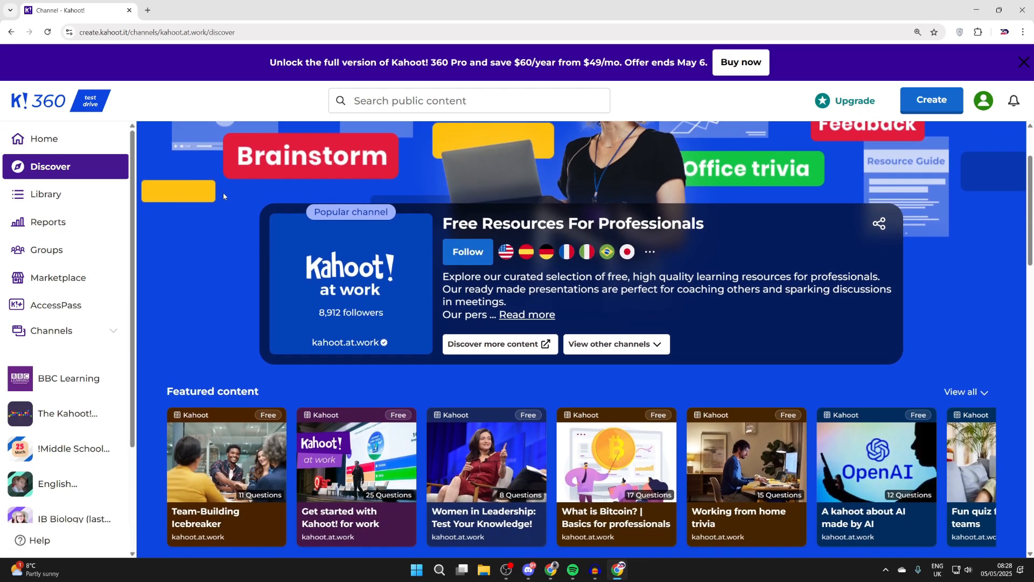
scroll("down", 3)
type("farm")
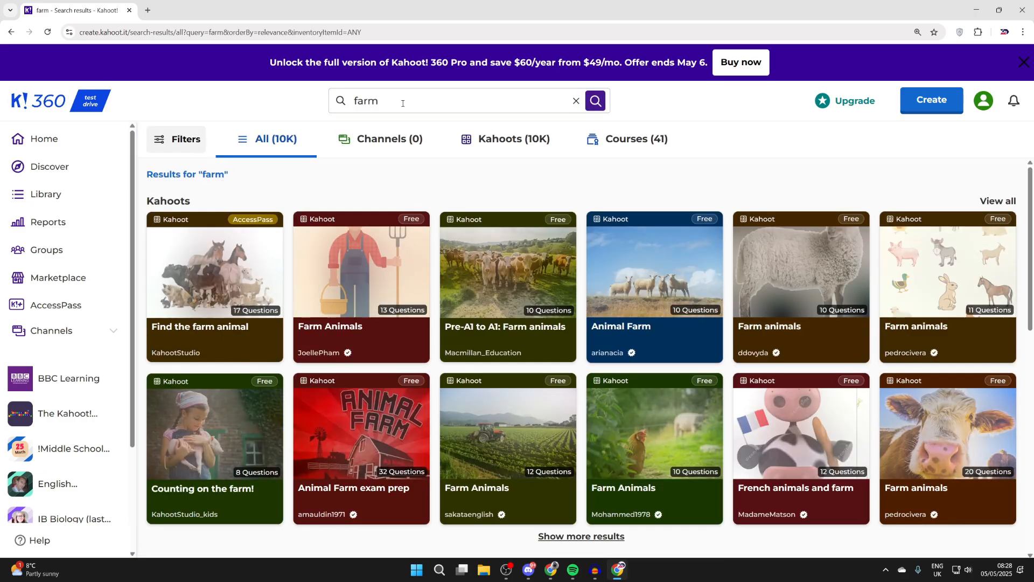
Scroll the 'farm' search results to view the farm-animal quizzes
scroll("down", 3)
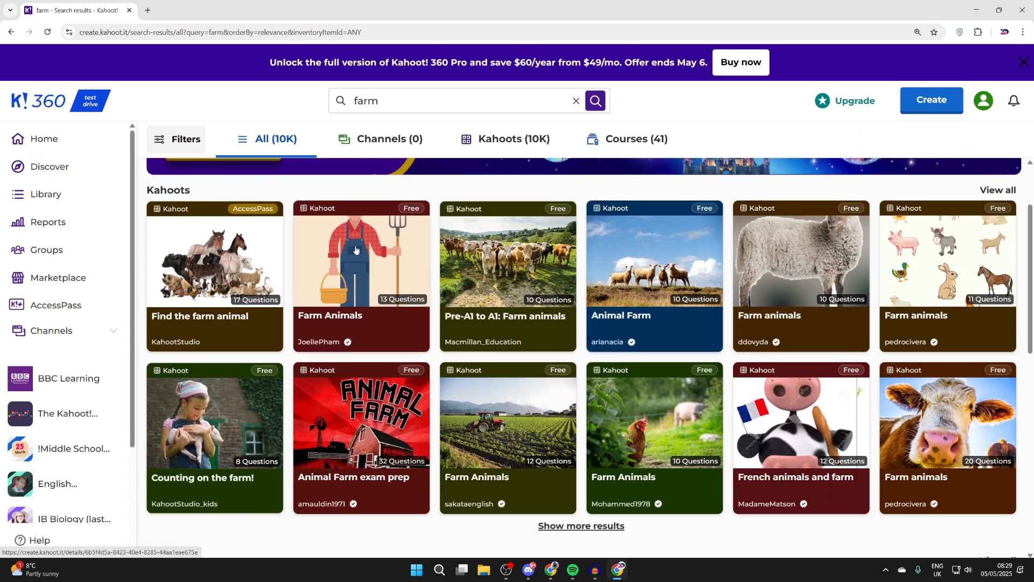
left_click(356, 250)
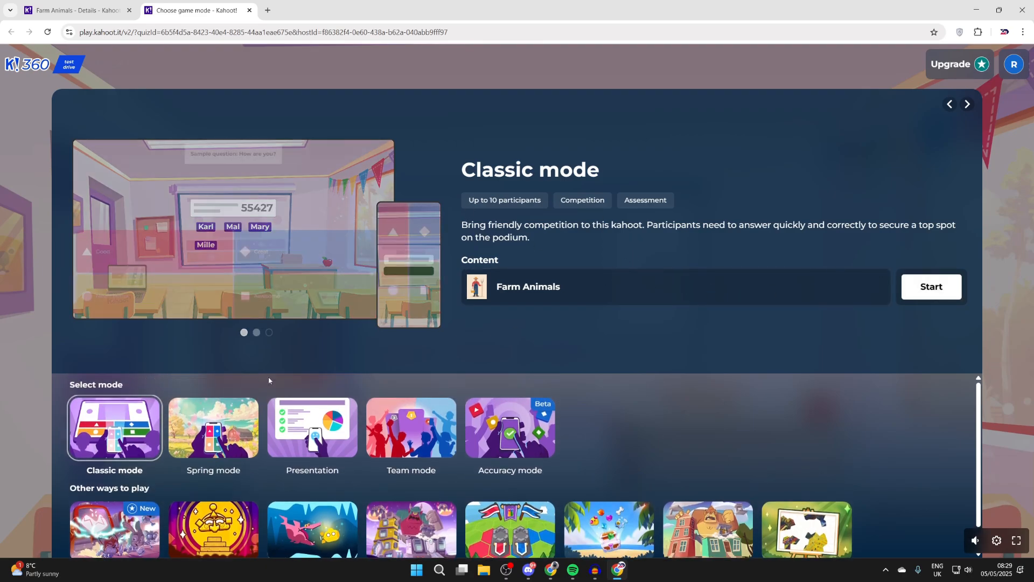
Start 'Farm Animals' in Classic mode to load the Game PIN lobby
left_click(931, 287)
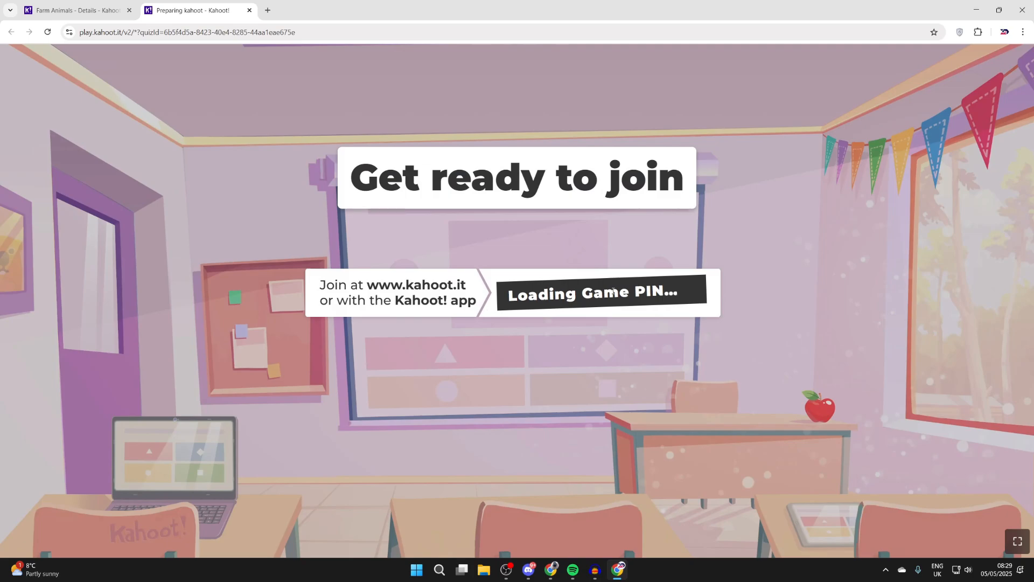